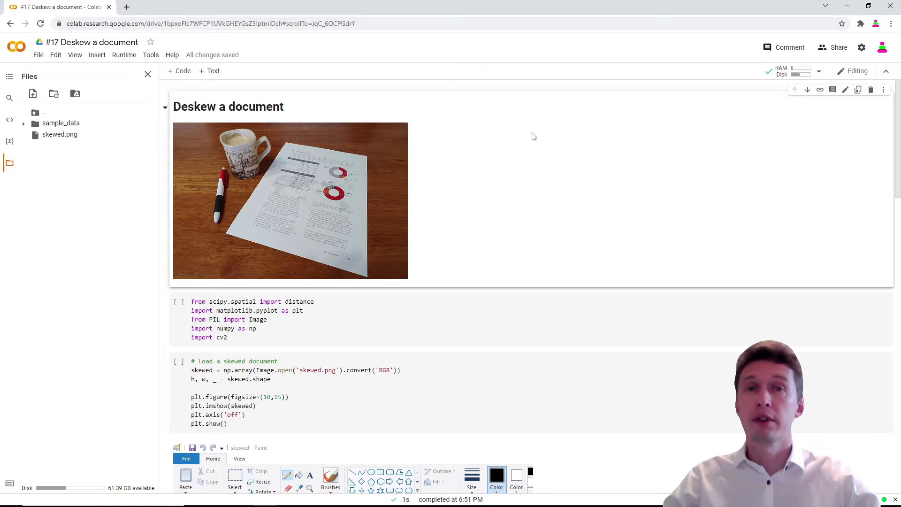
- Run the imports cell loading scipy, matplotlib, PIL, numpy and cv2
click(179, 302)
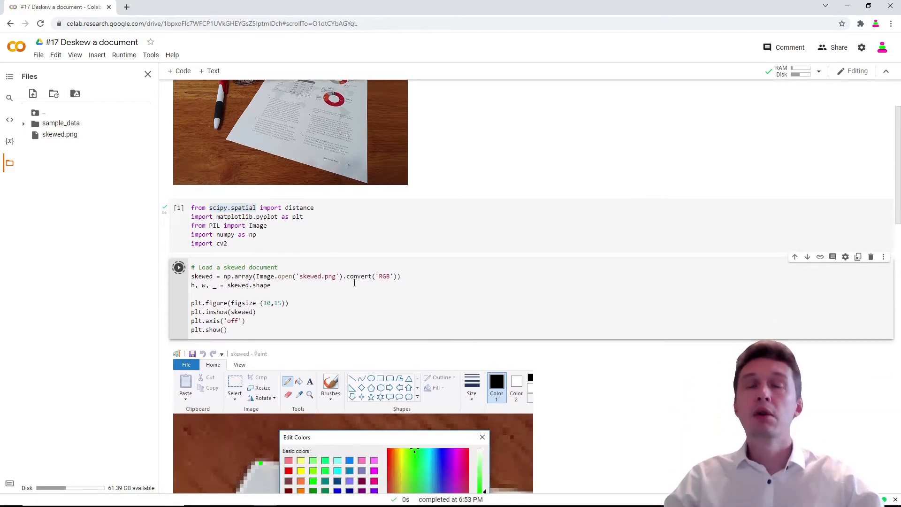
- Run the 'Load a skewed document' cell to display skewed.png, then start the corner-finding cell
click(179, 266)
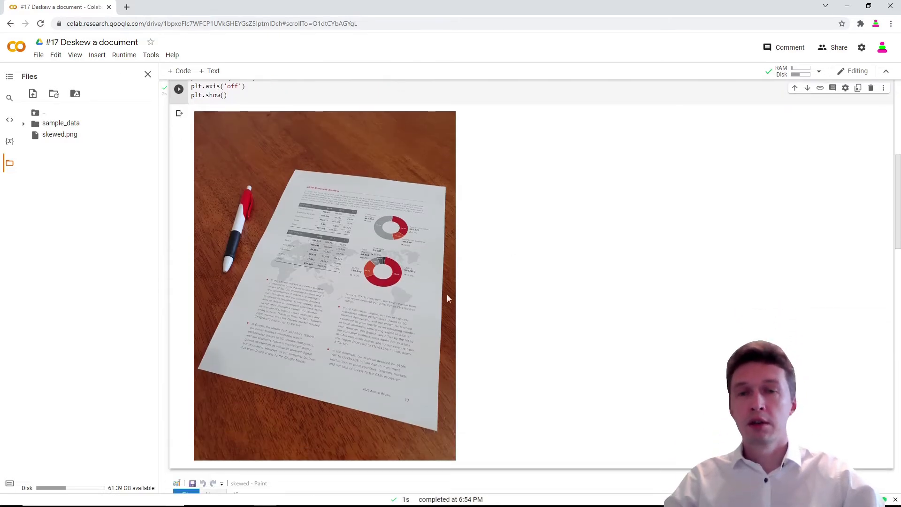
mouse_move(442, 177)
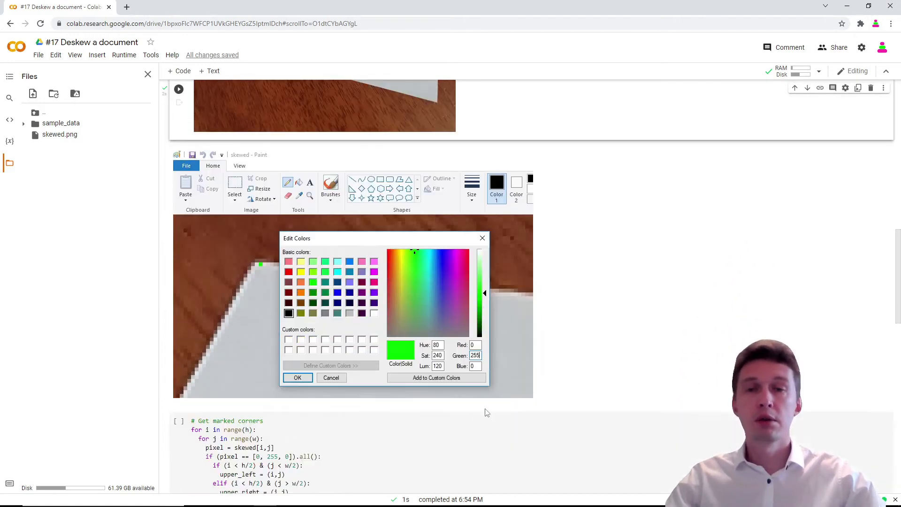
mouse_move(249, 277)
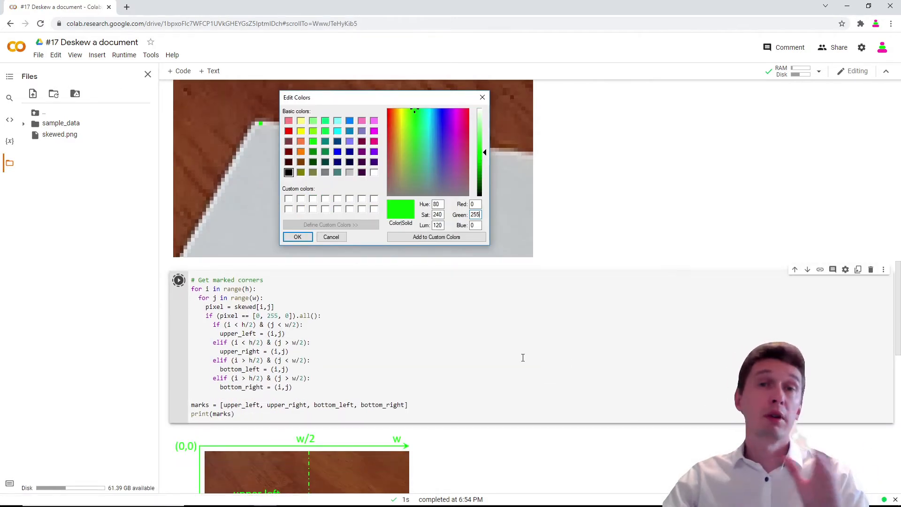
click(178, 279)
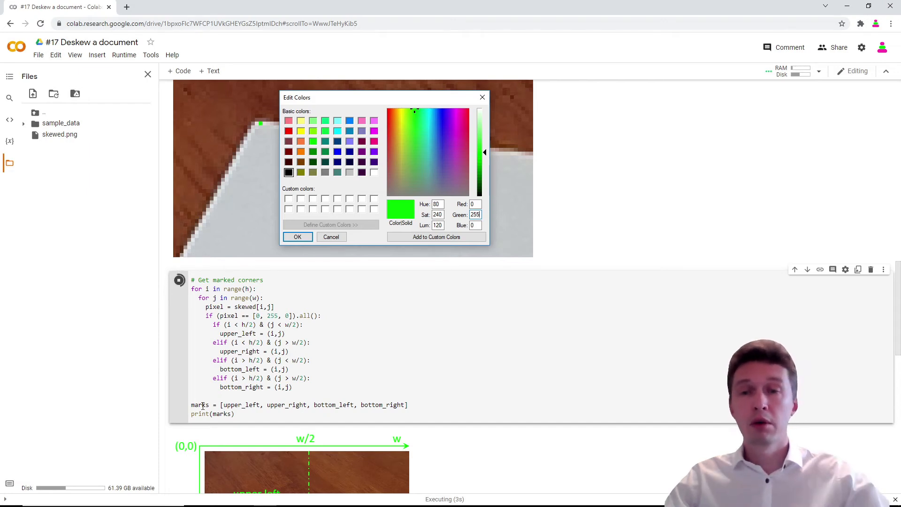
- Select the 'marks' variable and scroll down to the corner diagram and Deskew cell
double_click(200, 404)
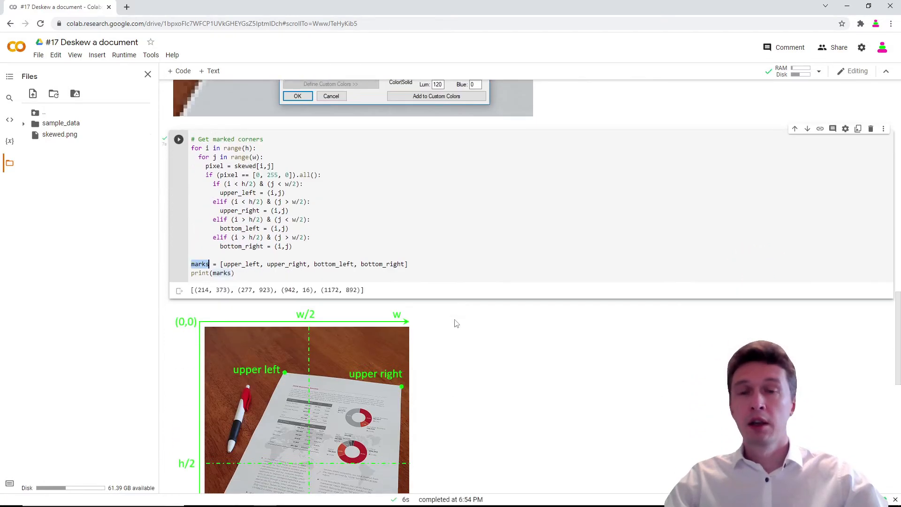
scroll(down, 3)
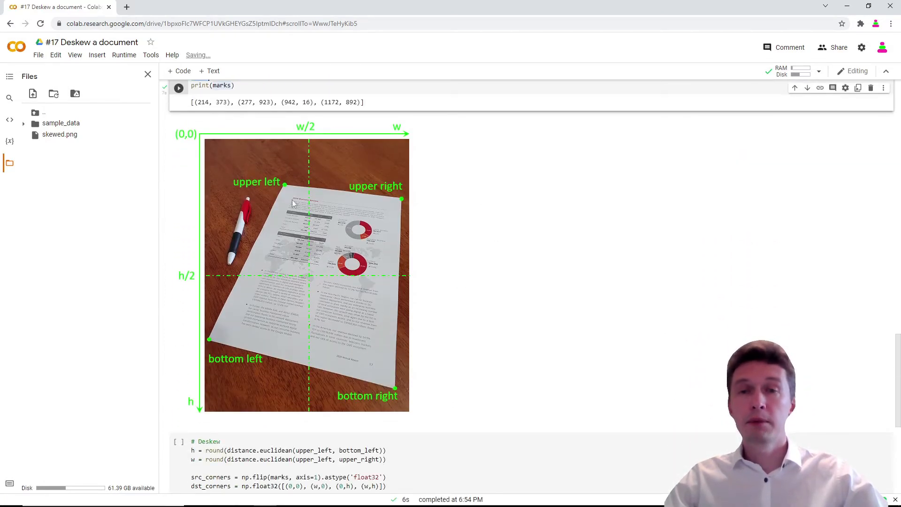
scroll(down, 3)
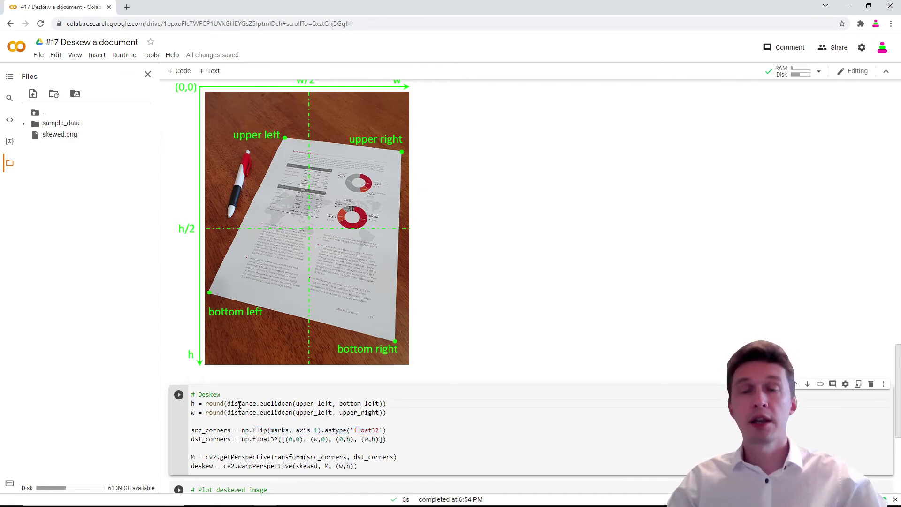
- Run the Deskew cell executing getPerspectiveTransform and warpPerspective
click(193, 403)
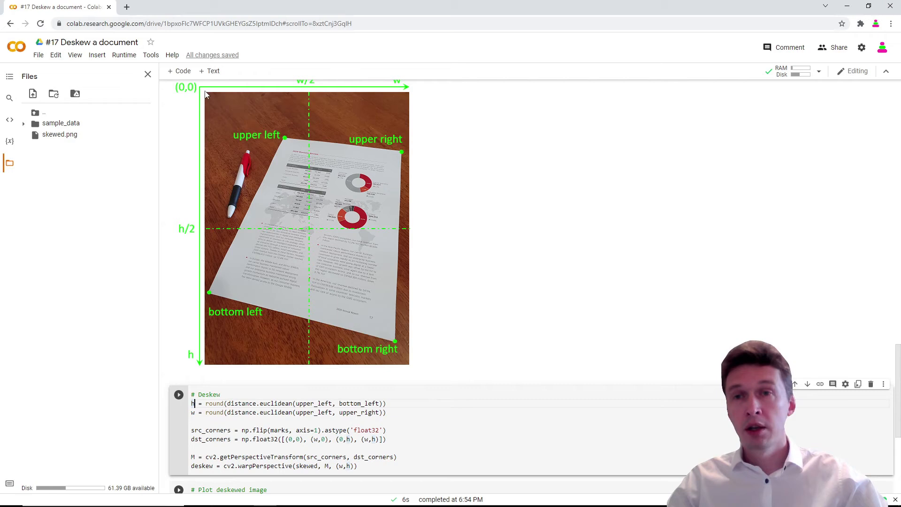
mouse_move(444, 103)
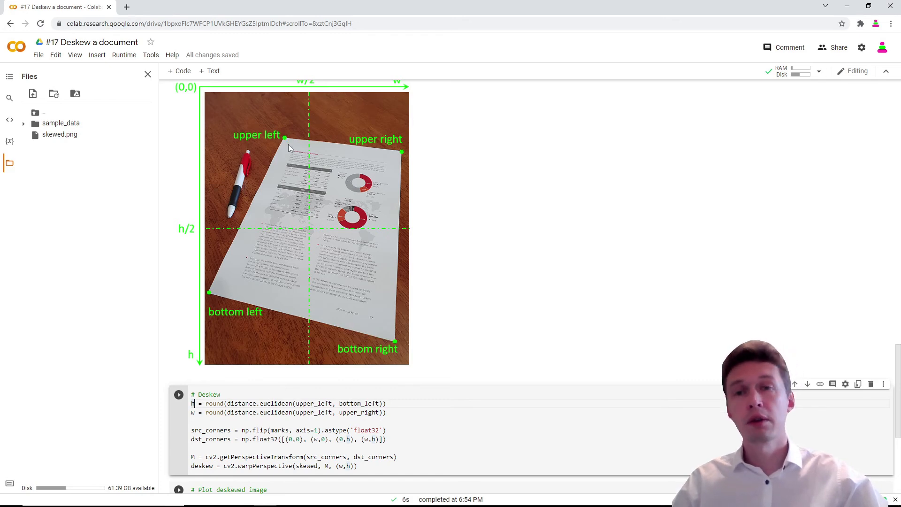
mouse_move(213, 302)
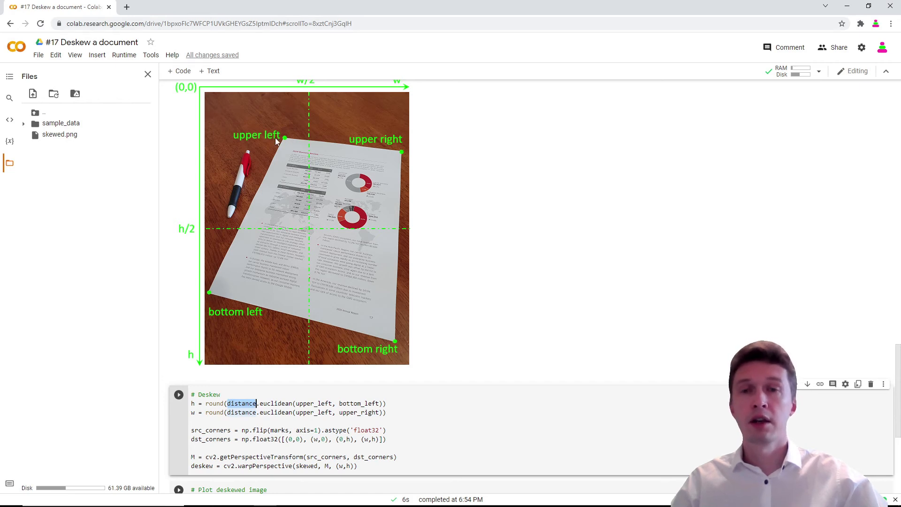
mouse_move(318, 142)
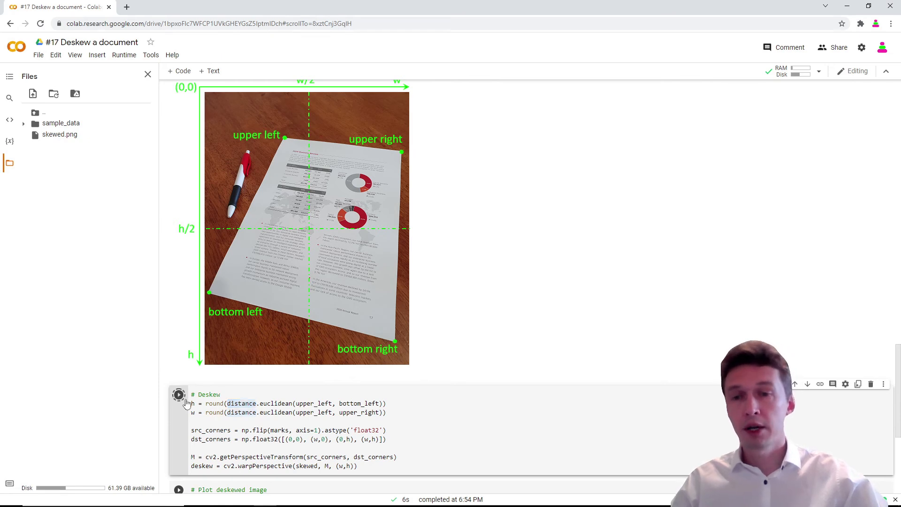
click(178, 394)
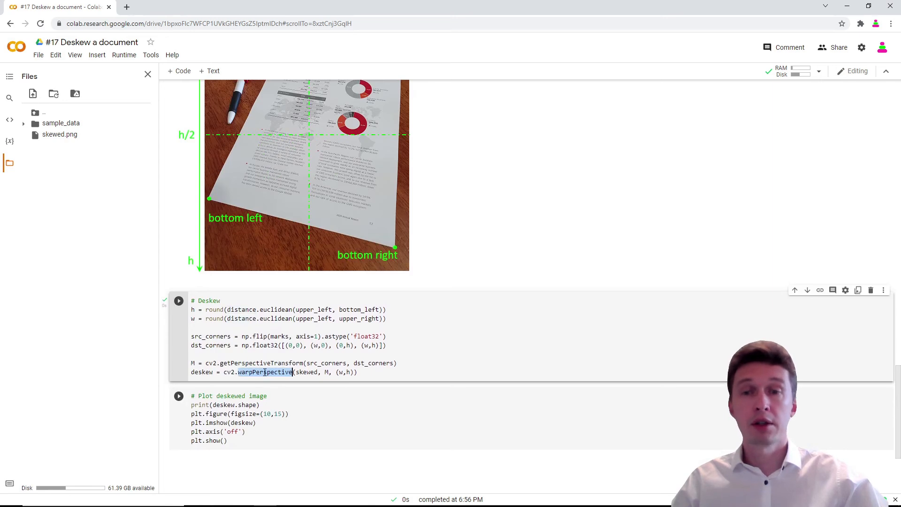
- Run the 'Plot deskewed image' cell to show the flattened page
scroll(down, 3)
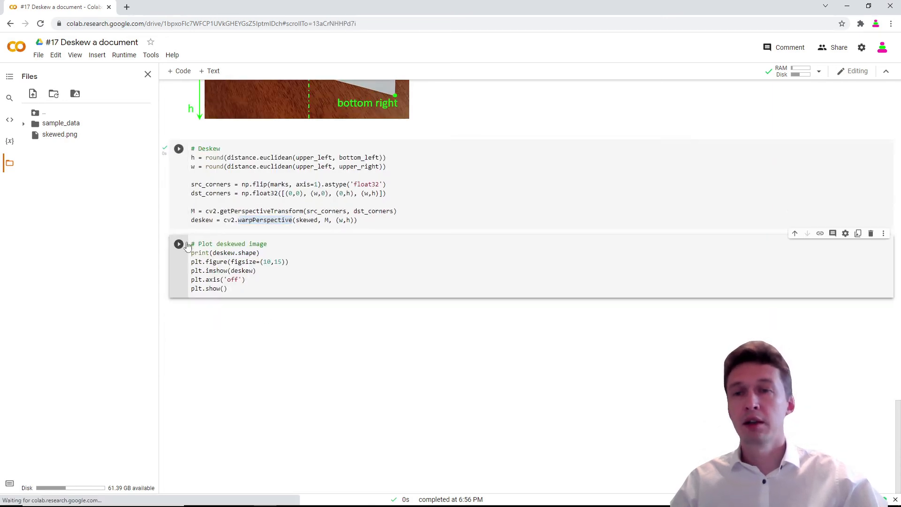
click(178, 243)
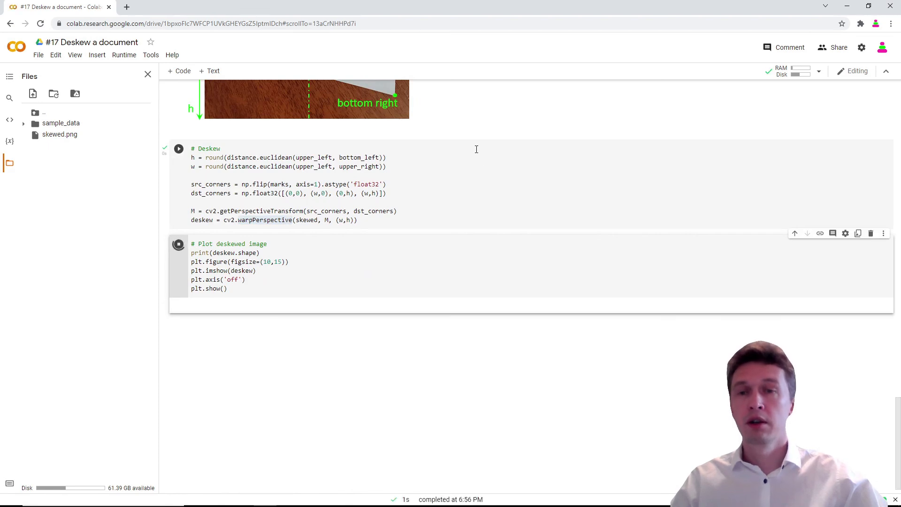
click(179, 243)
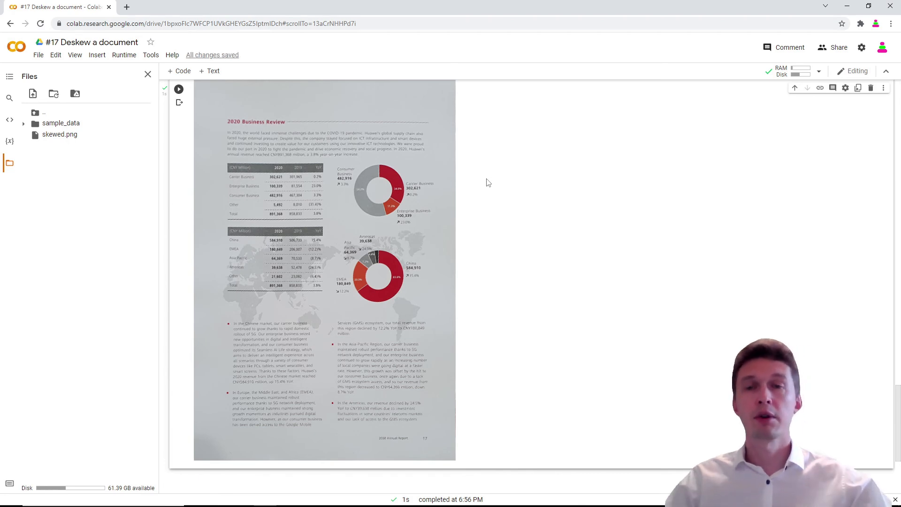
mouse_move(506, 198)
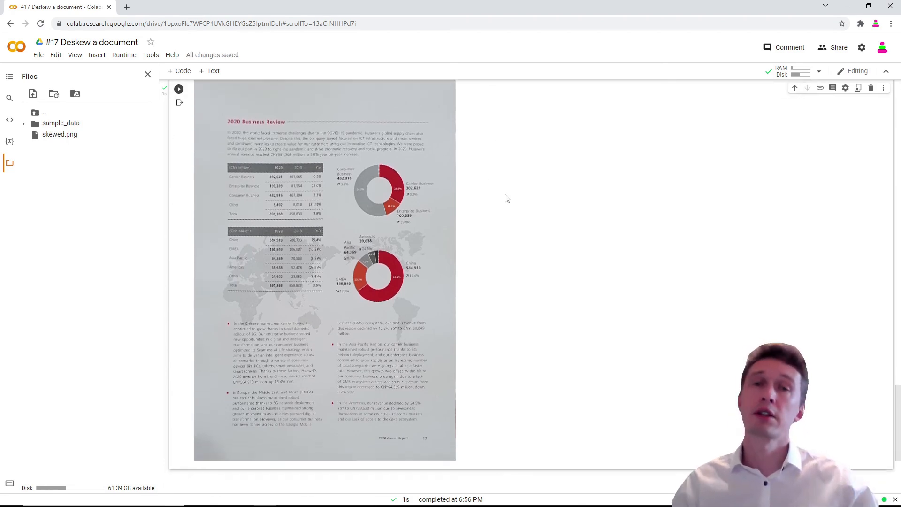